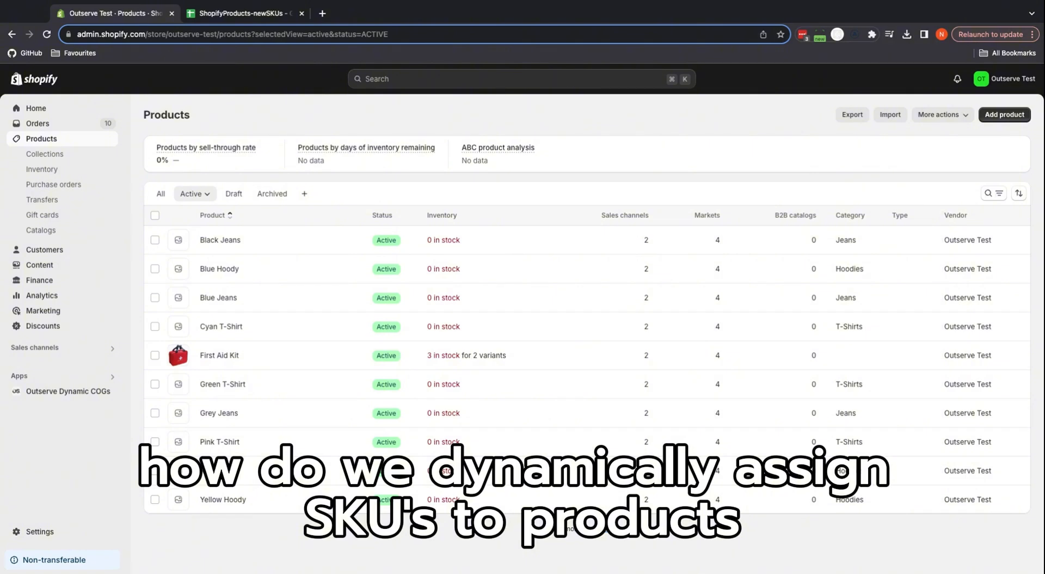
pyautogui.moveTo(560, 121)
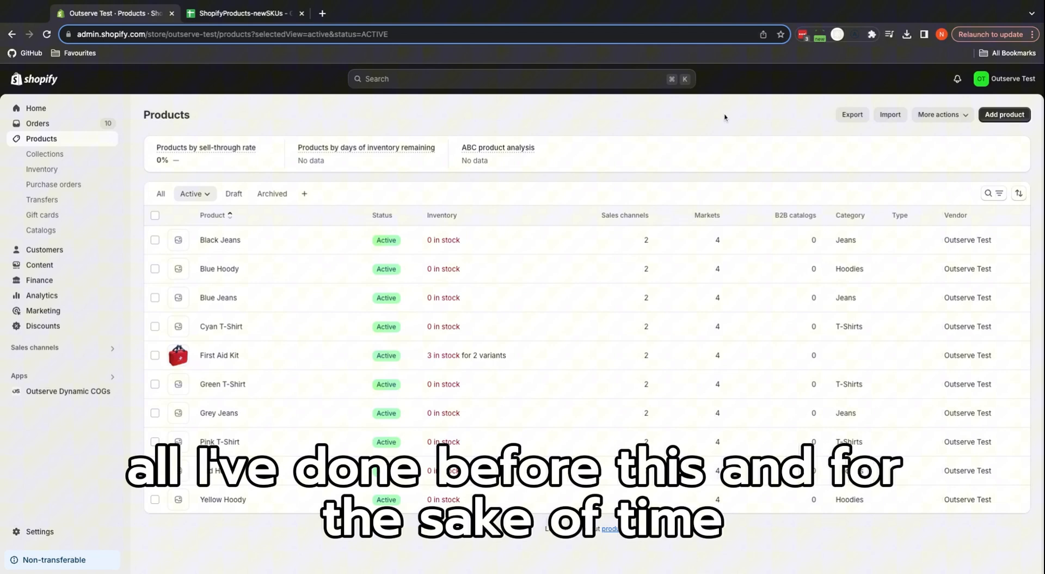
pyautogui.moveTo(851, 115)
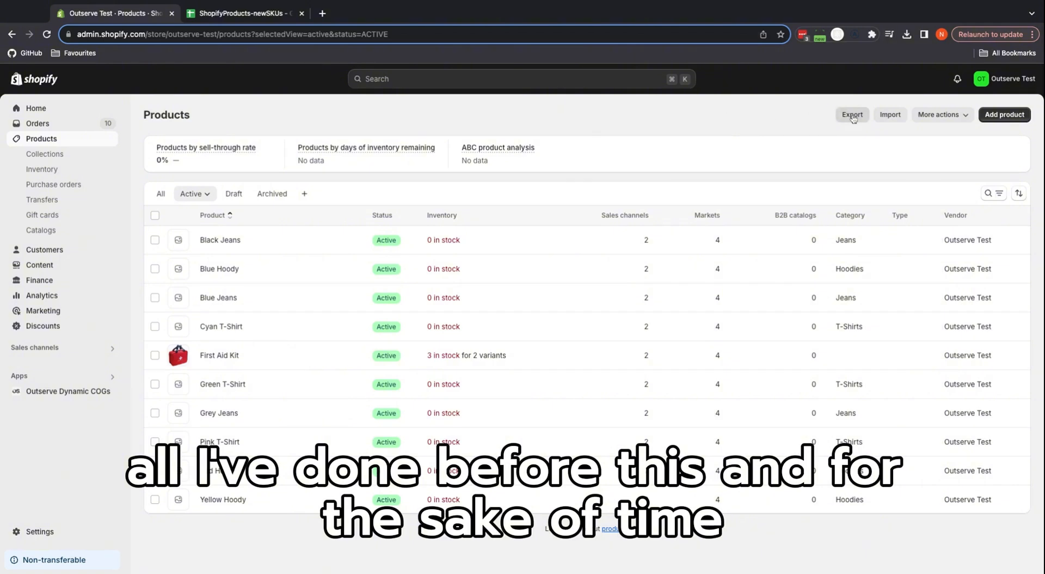
# Step: Export the current page of products from Shopify as a plain CSV file
pyautogui.click(851, 115)
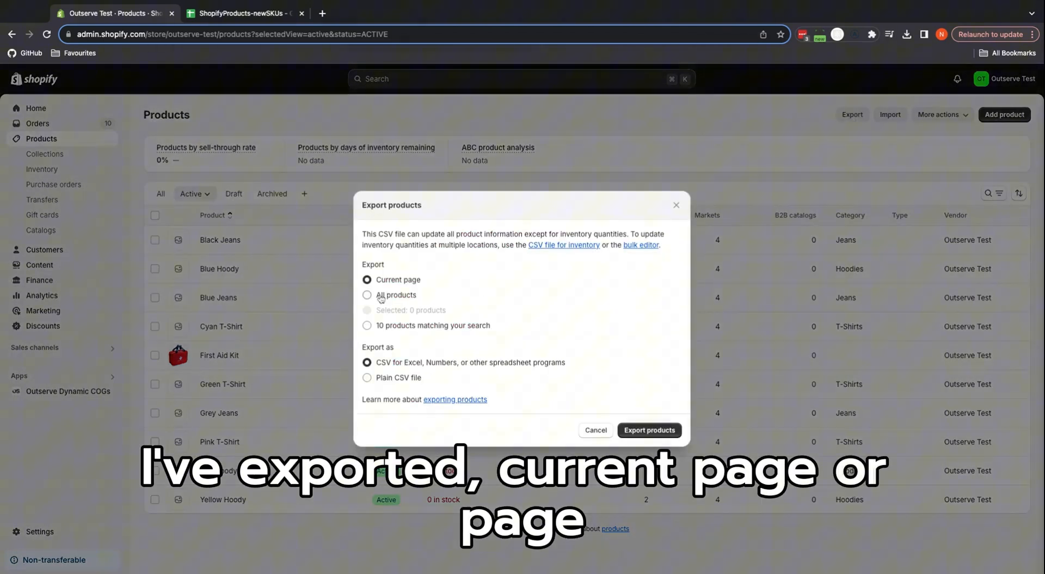
pyautogui.click(367, 326)
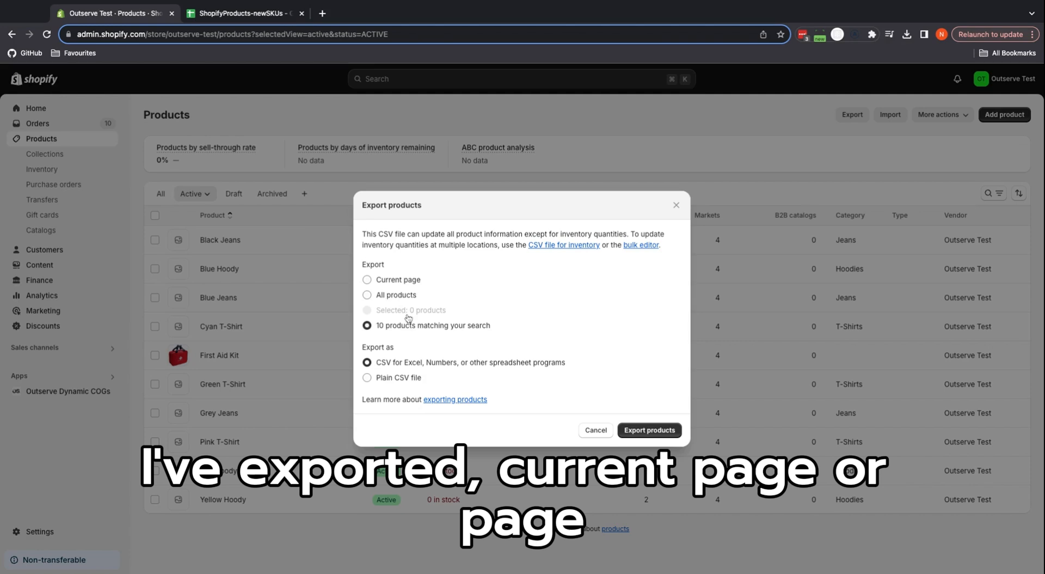
pyautogui.click(366, 278)
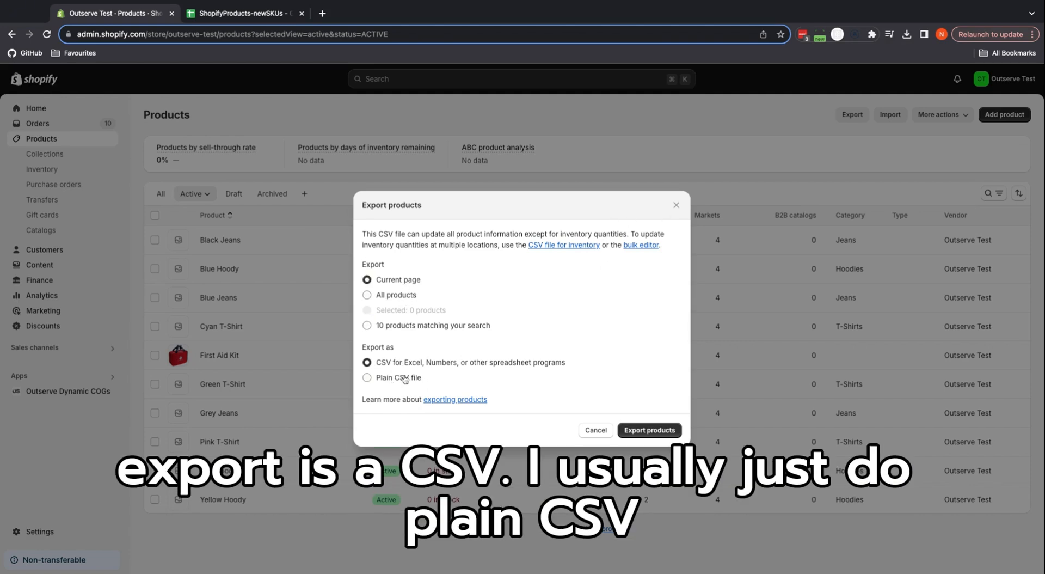
pyautogui.click(366, 376)
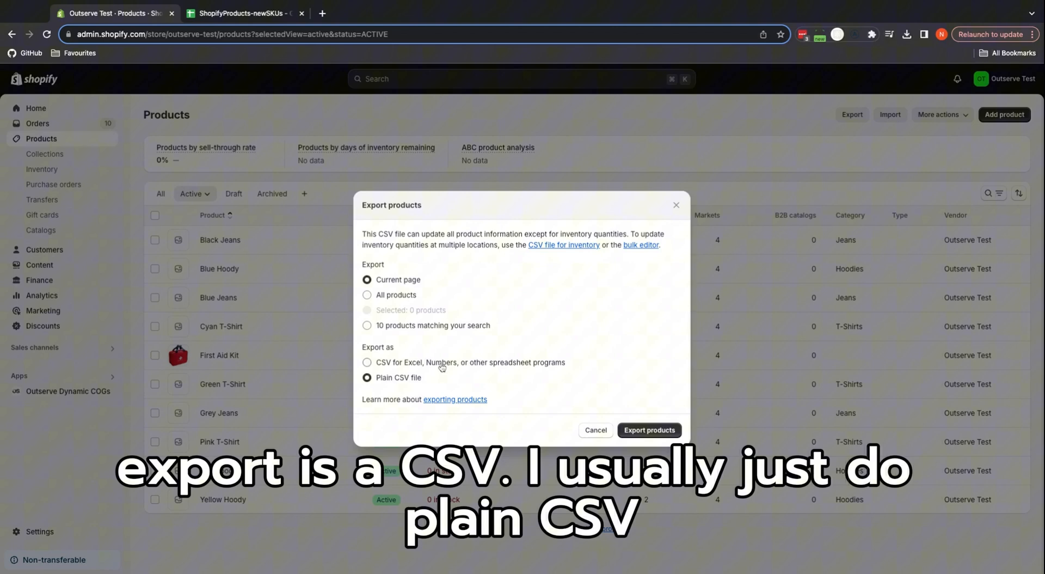
pyautogui.click(366, 362)
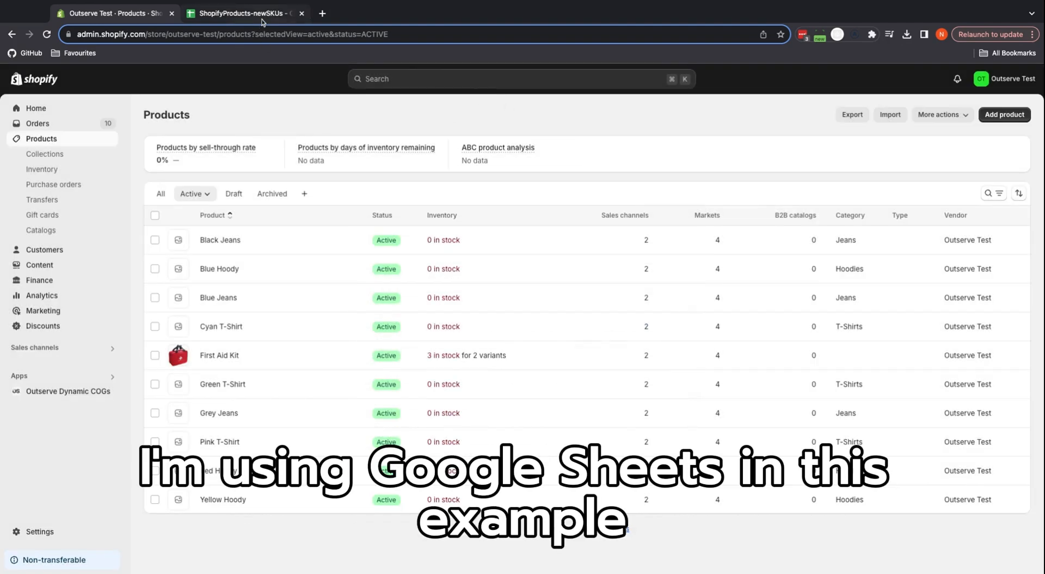
# Step: Bring the ShopifyProducts-newSKUs sheet's Variant SKU column R into view, past the product handles
pyautogui.click(243, 13)
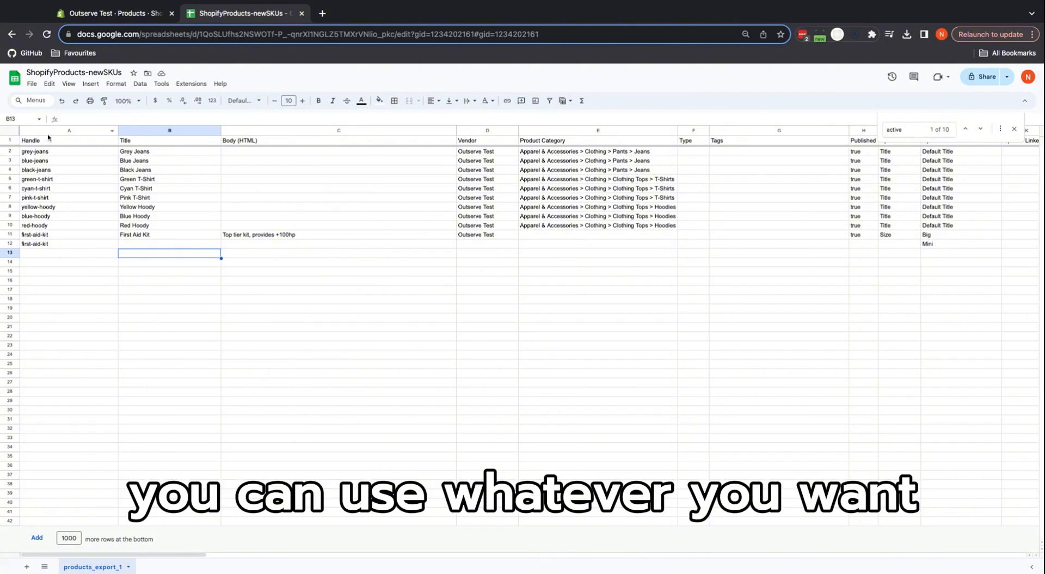
pyautogui.click(31, 84)
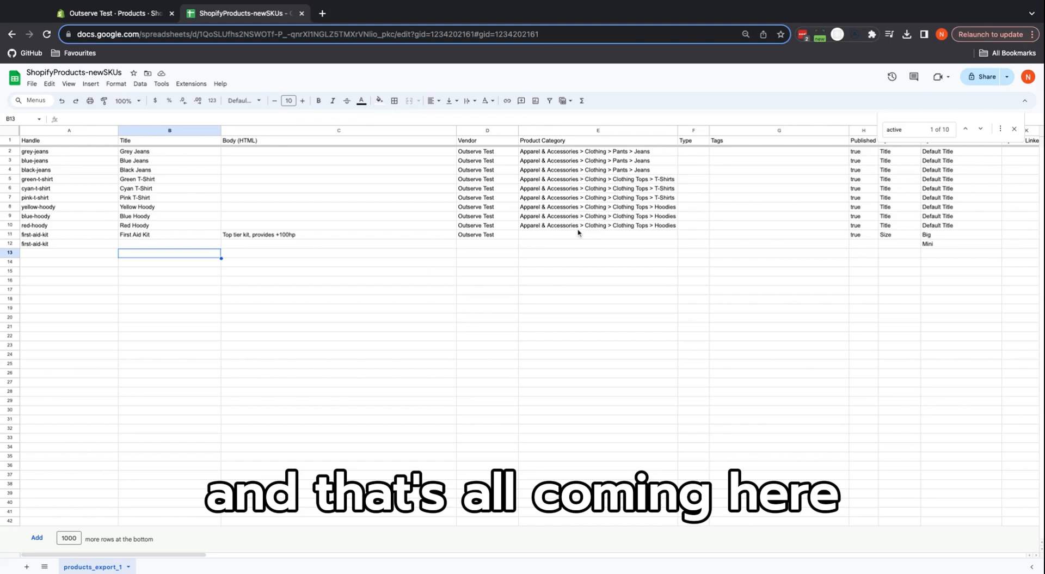
pyautogui.click(68, 152)
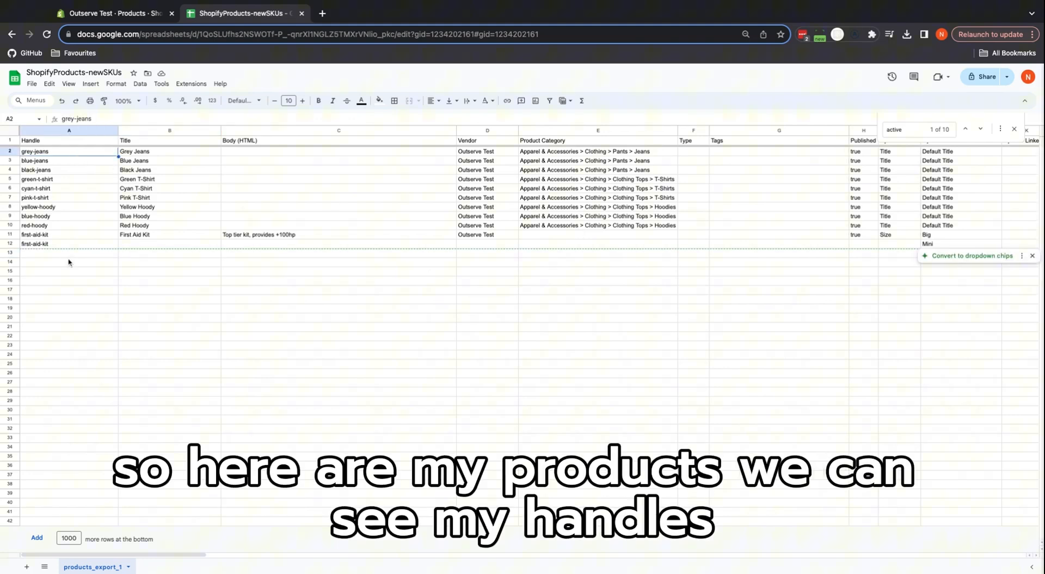
pyautogui.hscroll(3)
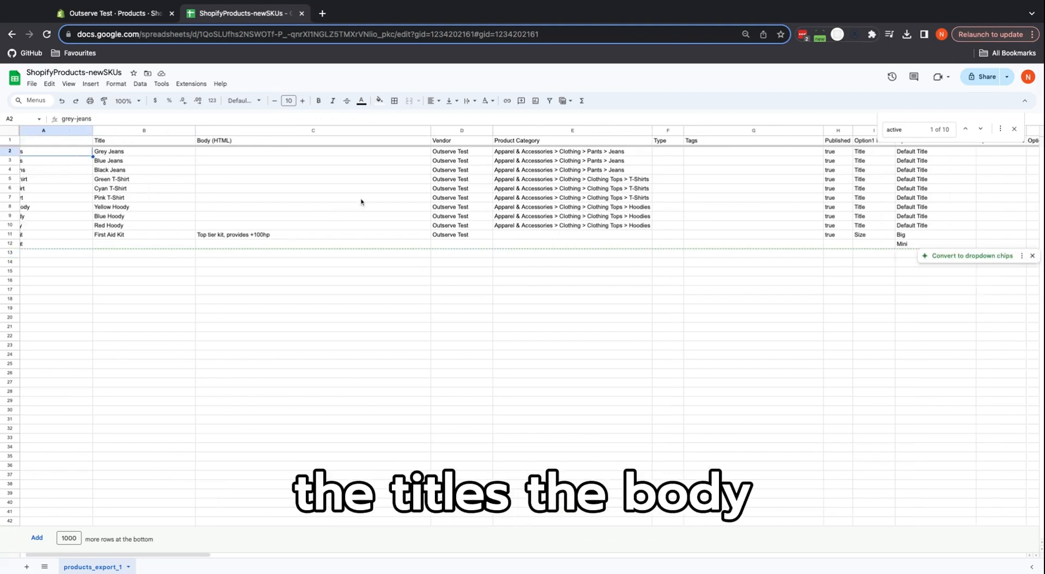
pyautogui.hscroll(3)
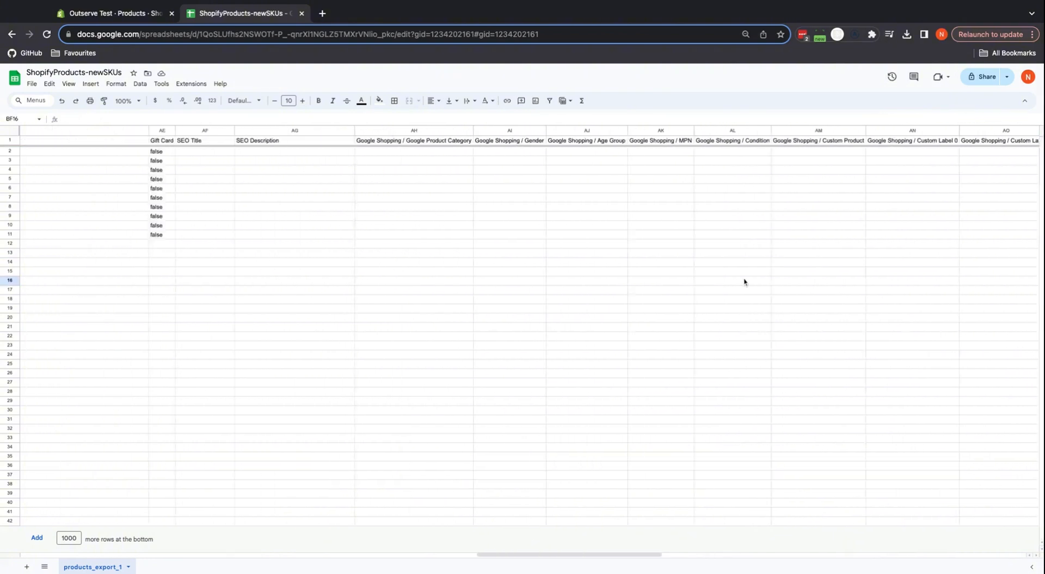
pyautogui.hscroll(3)
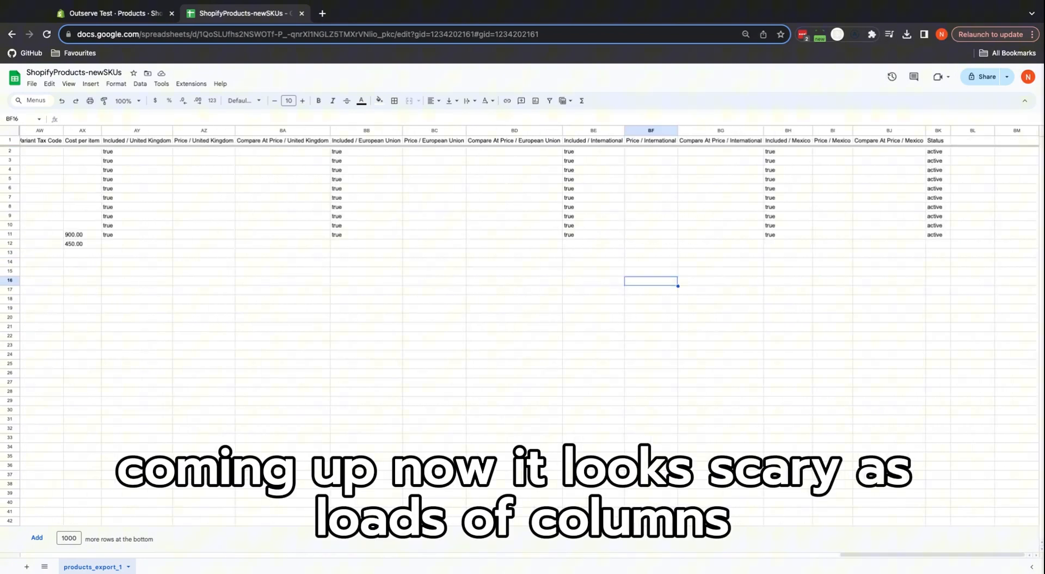
pyautogui.hscroll(-3)
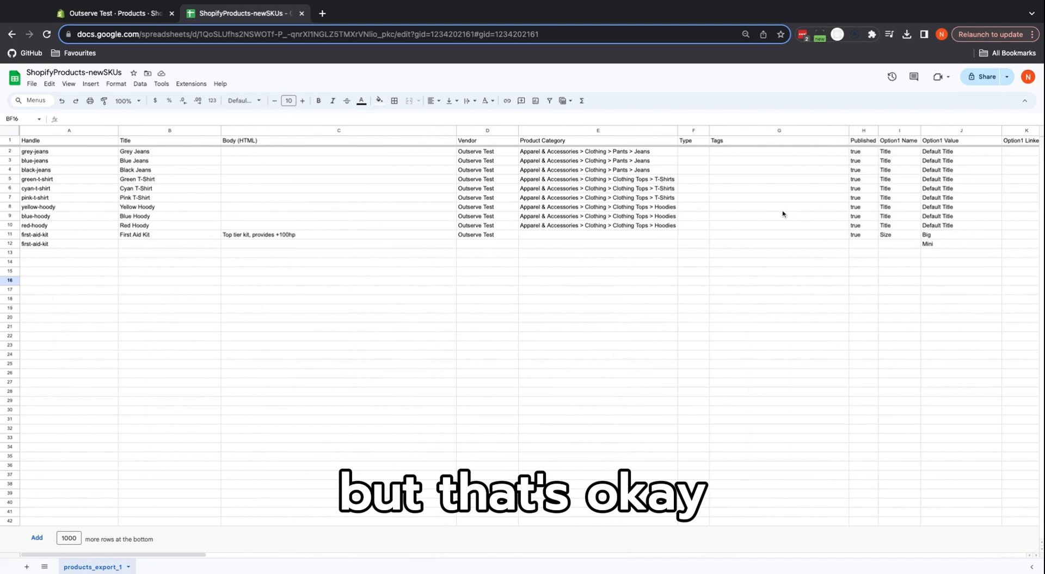
pyautogui.hscroll(3)
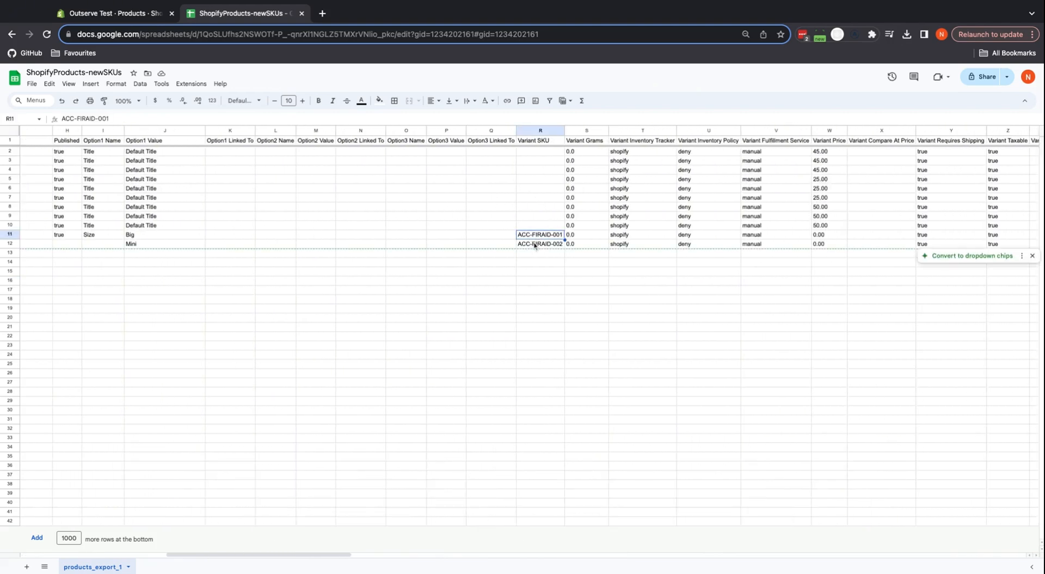
# Step: Clear the old ACC-FIRAID SKUs from R11 and R12 and select R2 for the new formula
pyautogui.click(540, 243)
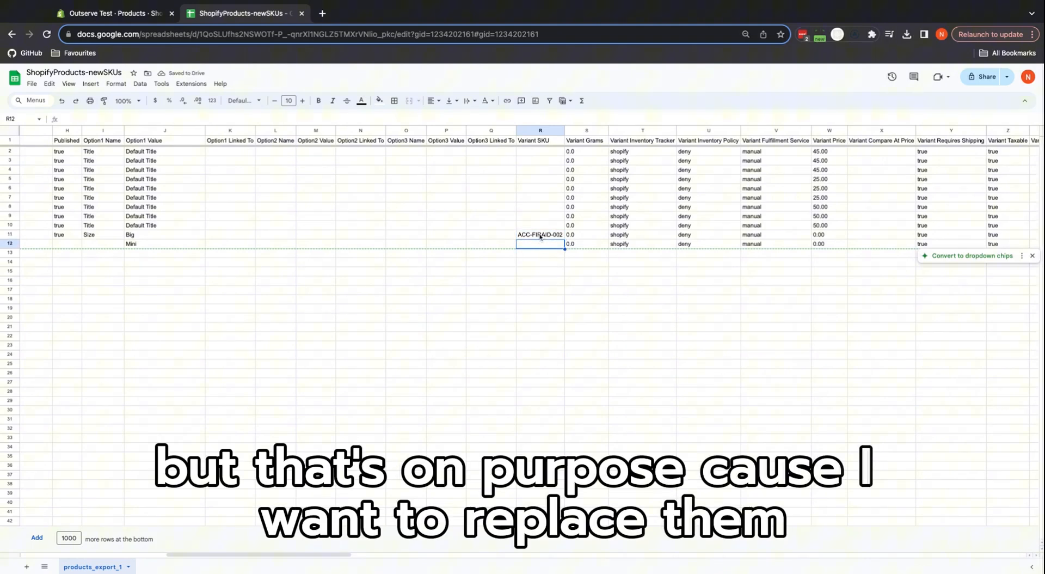
pyautogui.click(540, 234)
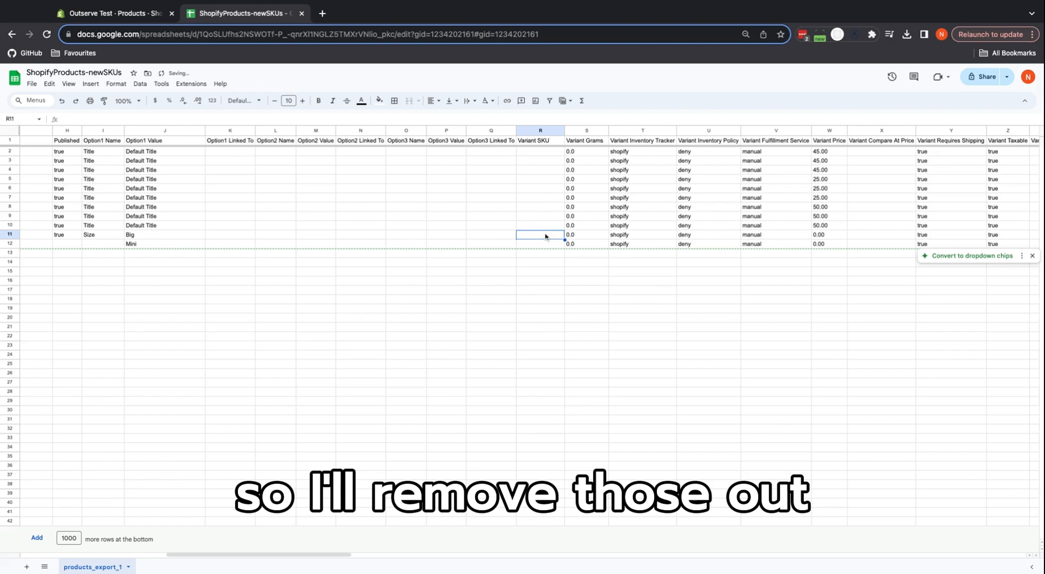
pyautogui.click(540, 226)
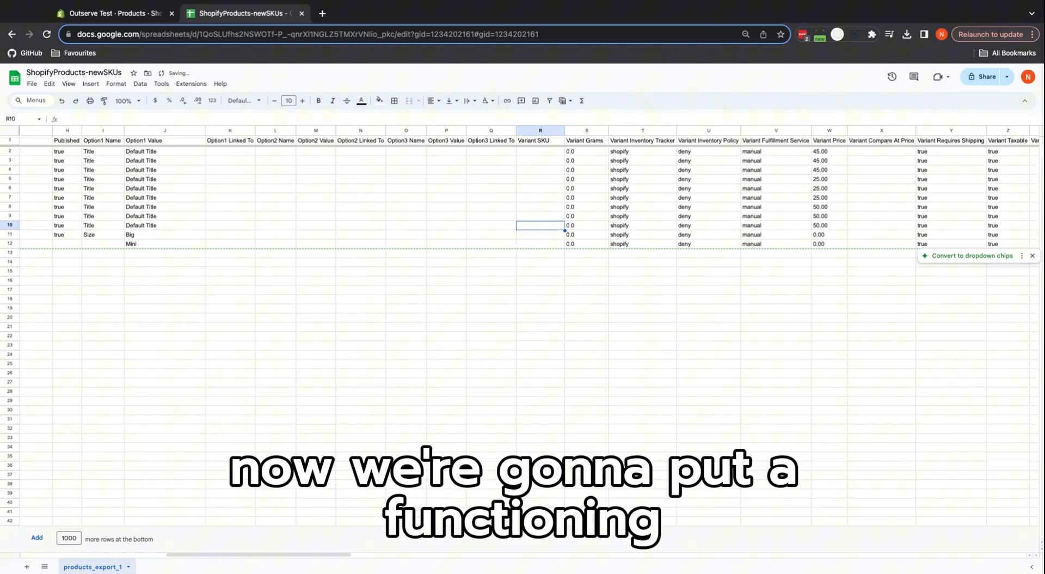
pyautogui.click(540, 152)
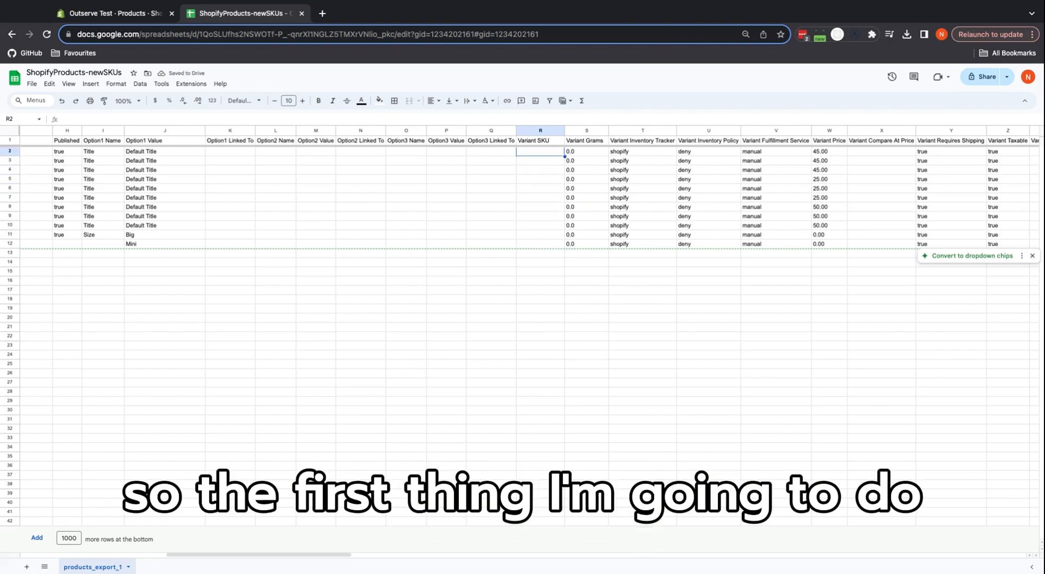
pyautogui.hscroll(-3)
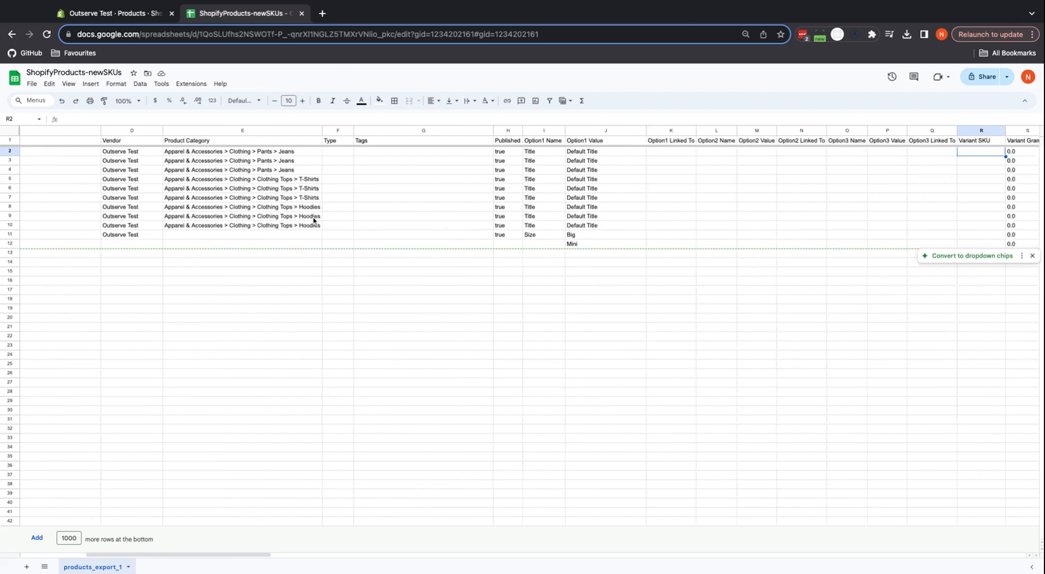
pyautogui.hscroll(3)
pyautogui.write('=')
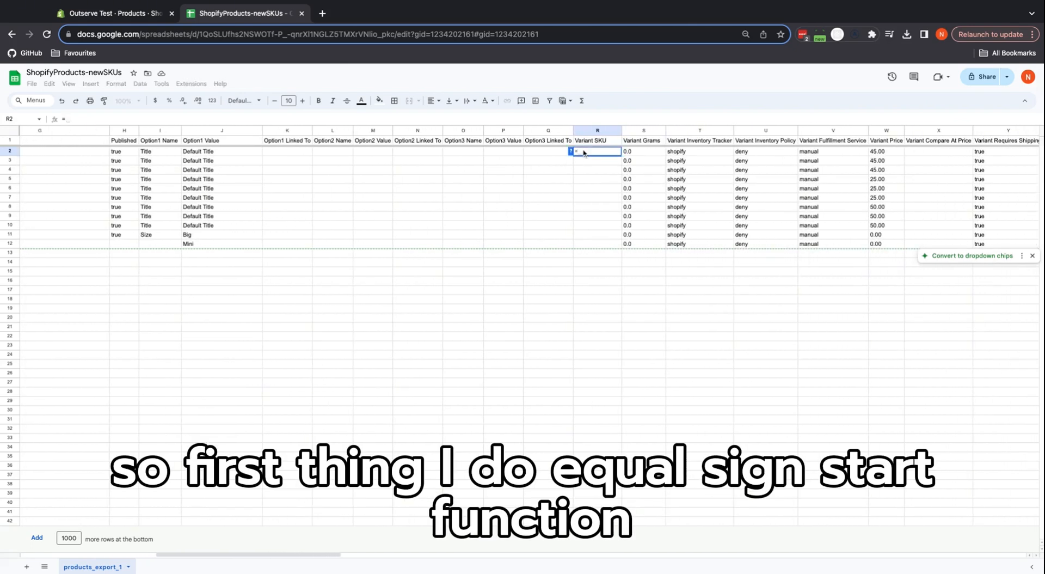
# Step: Enter =REGEXEXTRACT(A2,"[a-z]{3}") in R2 to get gre, declining the suggested fill-down
pyautogui.write('RE')
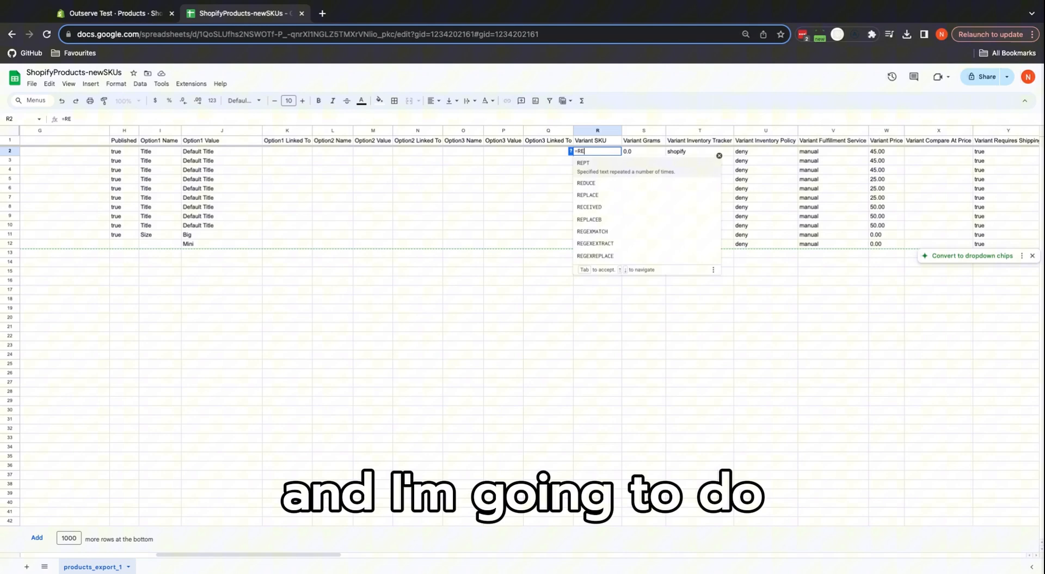
pyautogui.write('GEXEXTRACT(')
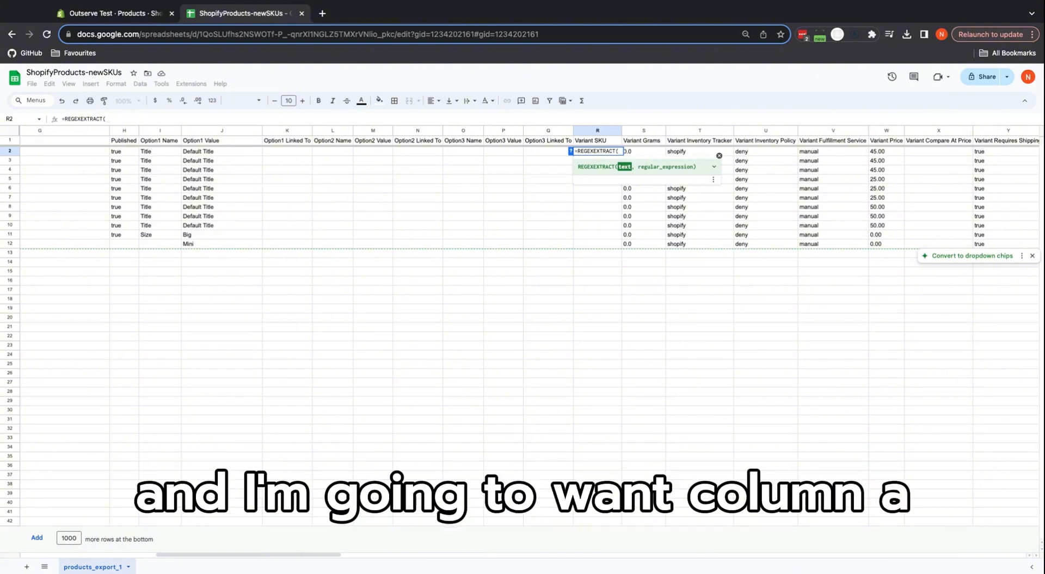
pyautogui.hscroll(-3)
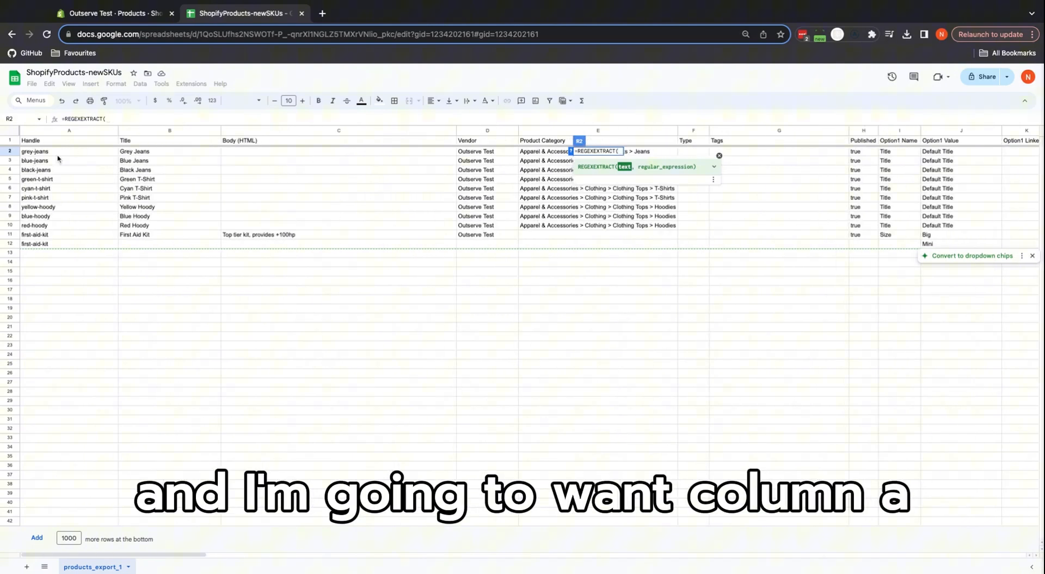
pyautogui.hscroll(3)
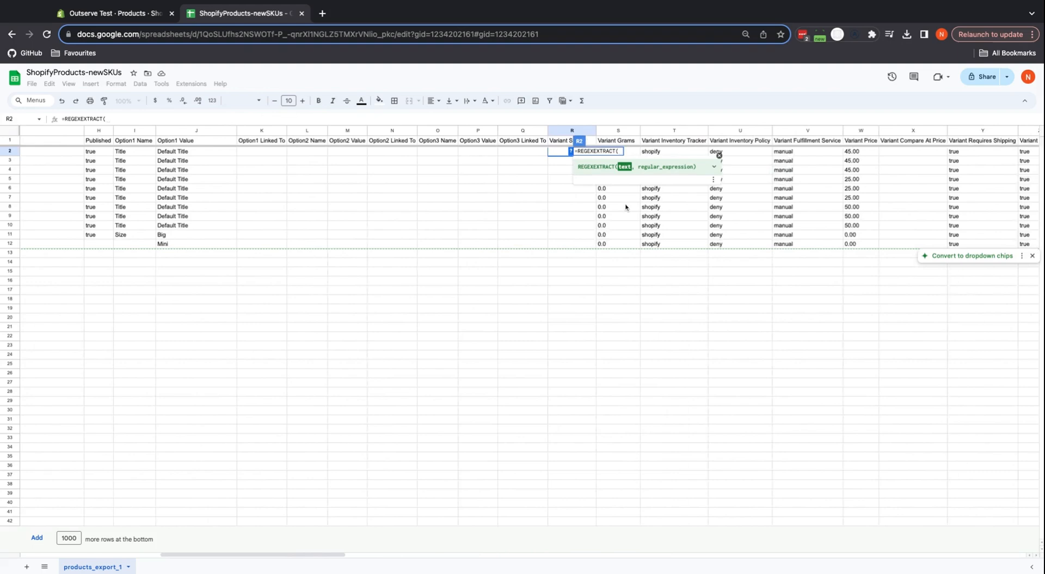
pyautogui.write('A2')
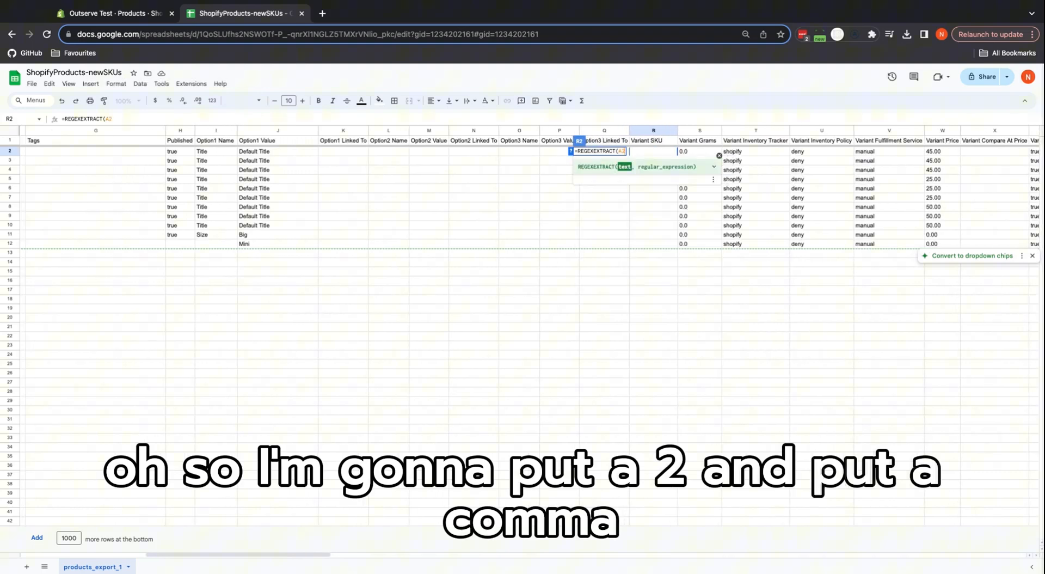
pyautogui.write(',"[a-z')
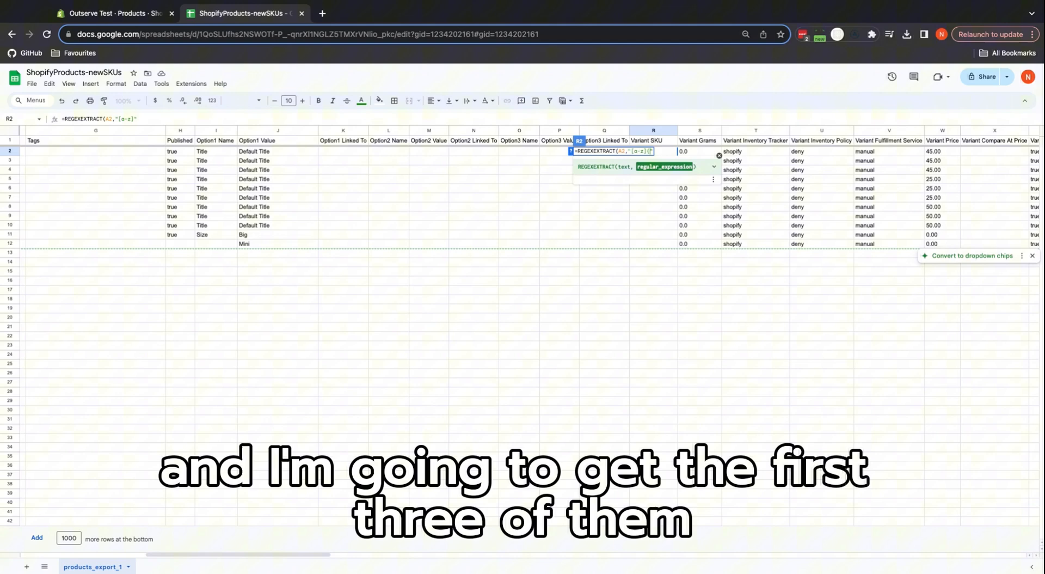
pyautogui.write('{3}')
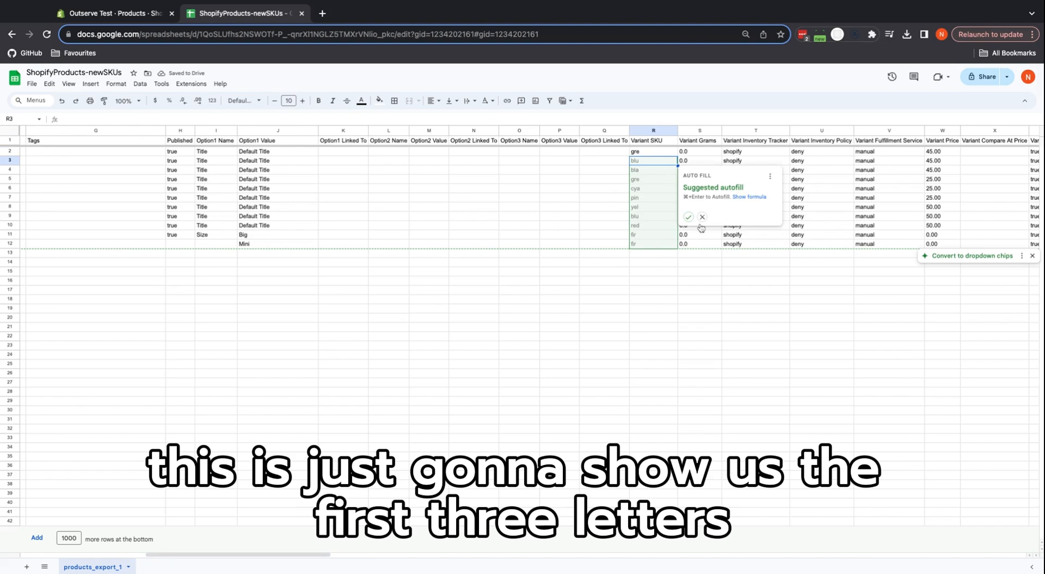
pyautogui.click(702, 218)
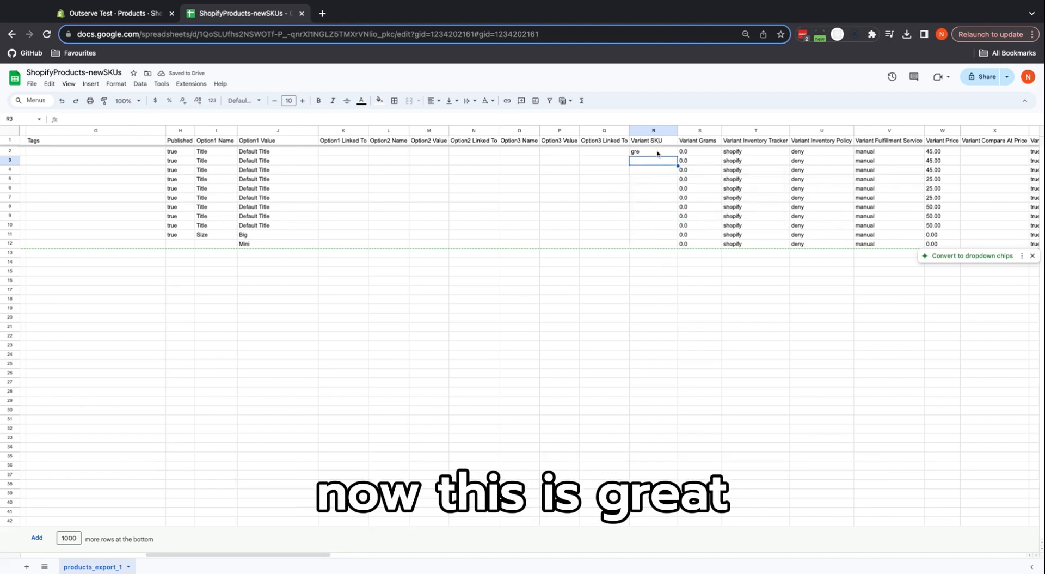
# Step: Wrap the R2 formula in UPPER() and autofill R2:R12 with codes like GRE, BLU and BLA
pyautogui.click(652, 152)
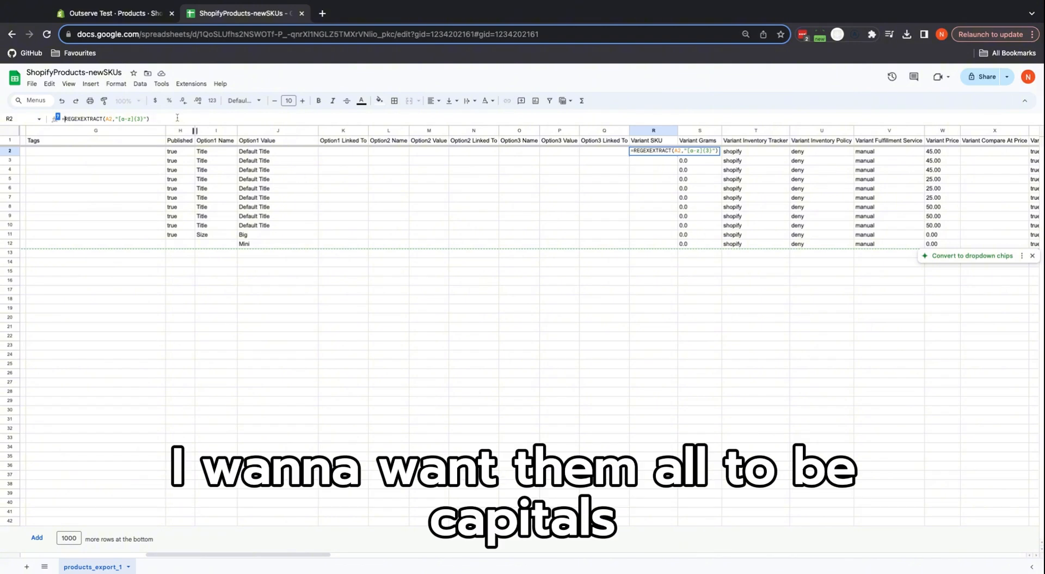
pyautogui.write('UPPER(')
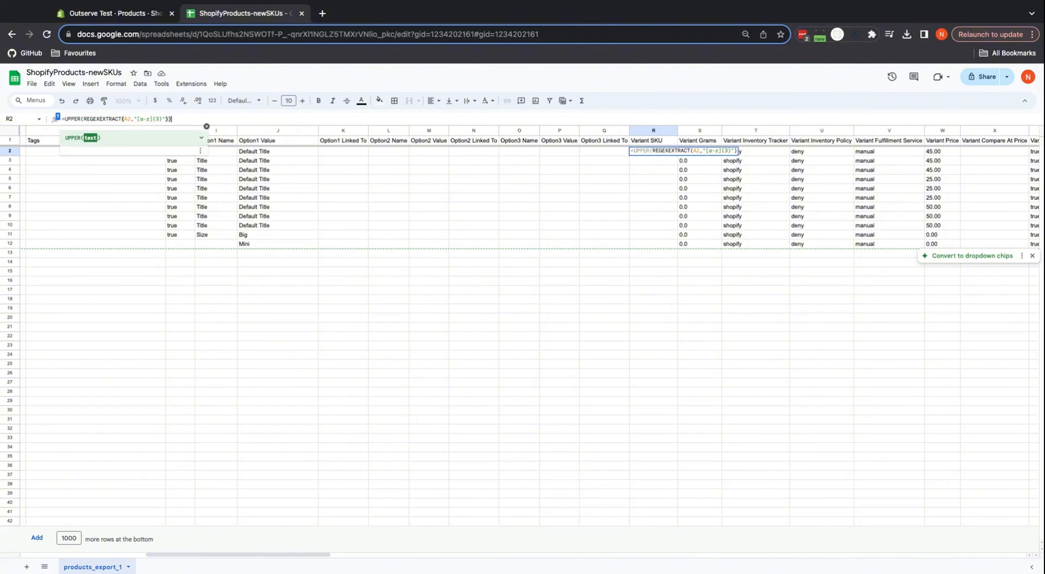
pyautogui.press('Return')
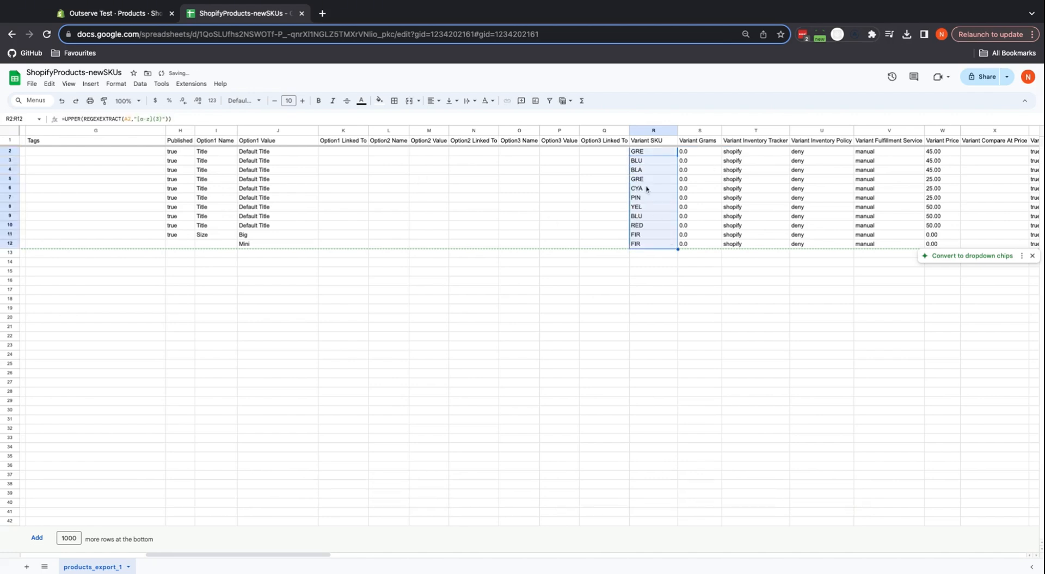
pyautogui.click(653, 160)
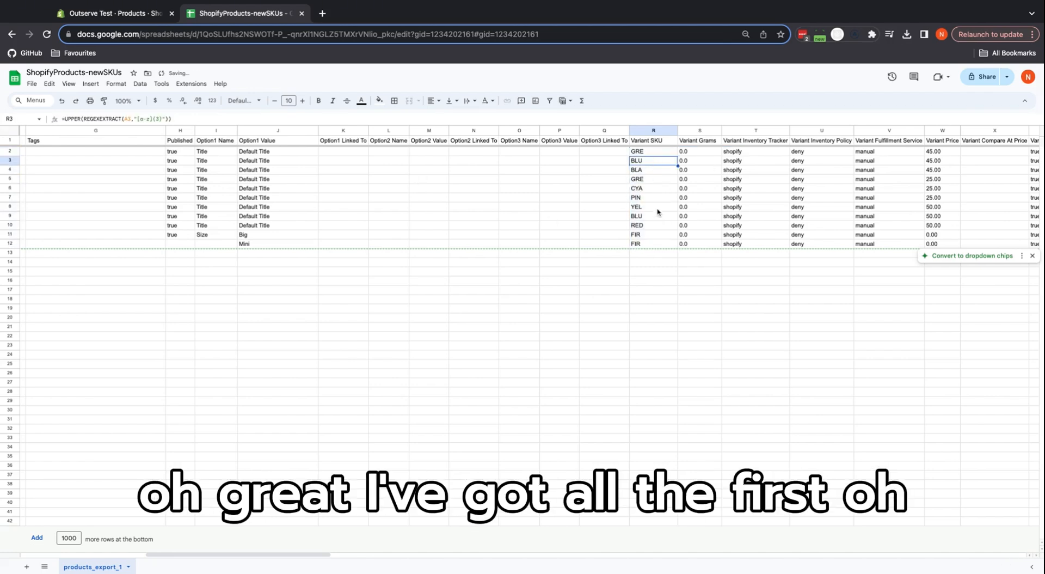
pyautogui.click(652, 216)
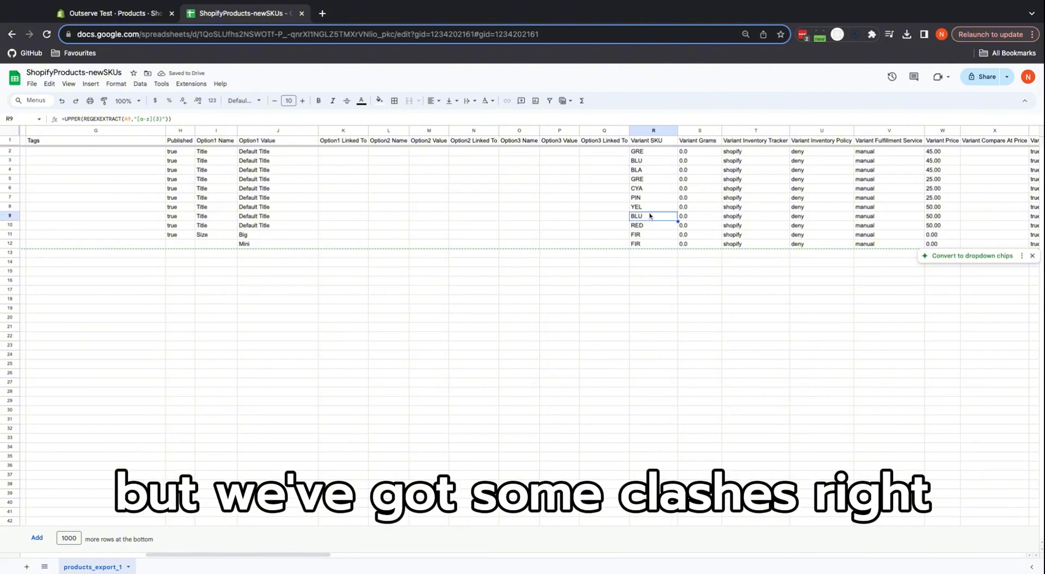
pyautogui.click(653, 152)
pyautogui.write('=CONCATENATE(UPPER(REGEXEXTRACT(A2,"[a-z]{3}")), ')
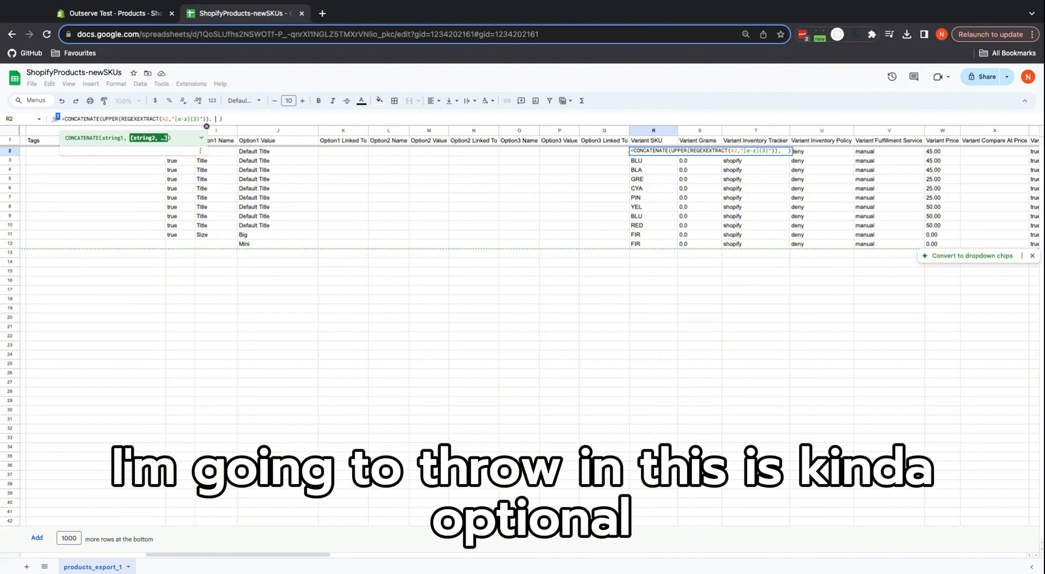
# Step: Concatenate the code with "-" and TO_TEXT(RANDBETWEEN(10000,99999)) so R2 reads like GRE-72648
pyautogui.write('TO')
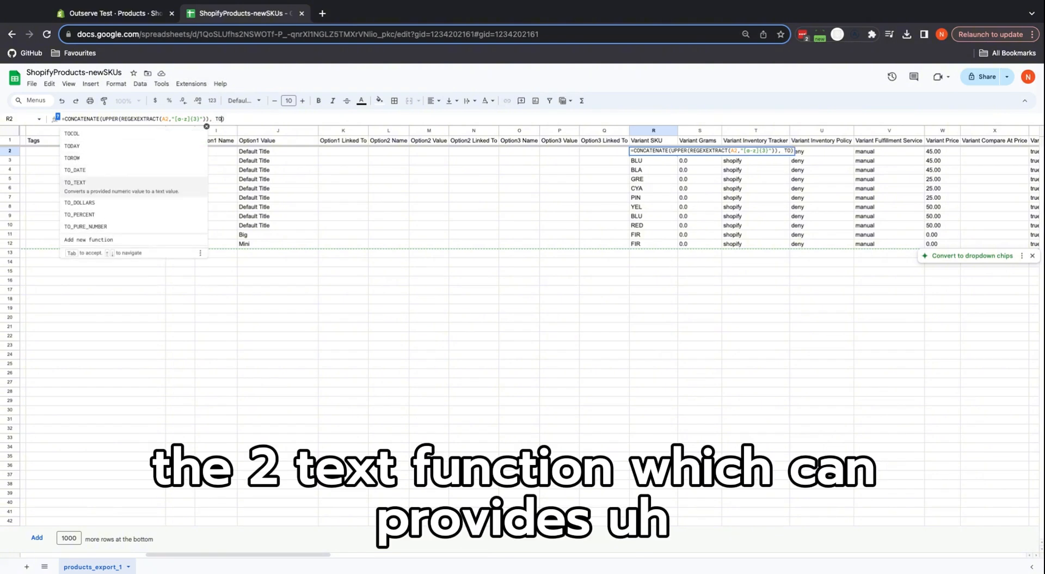
pyautogui.click(75, 181)
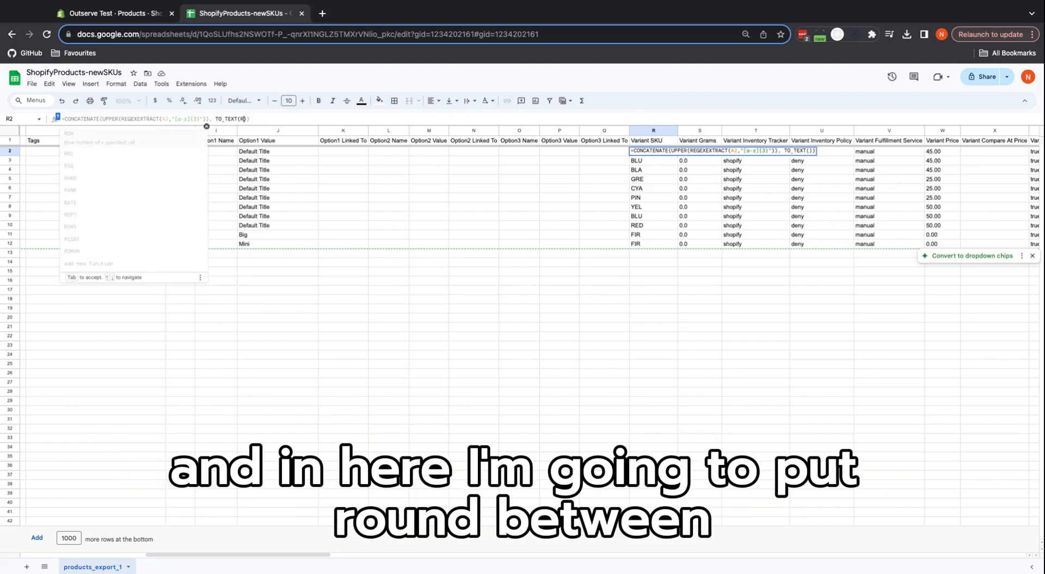
pyautogui.write('RANDBETWEEN(')
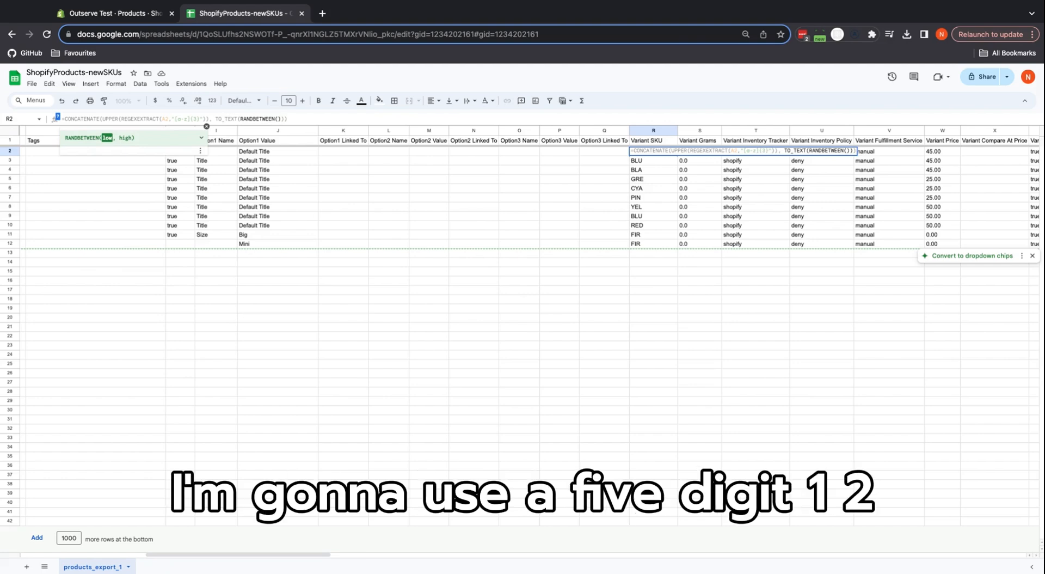
pyautogui.write('10000,')
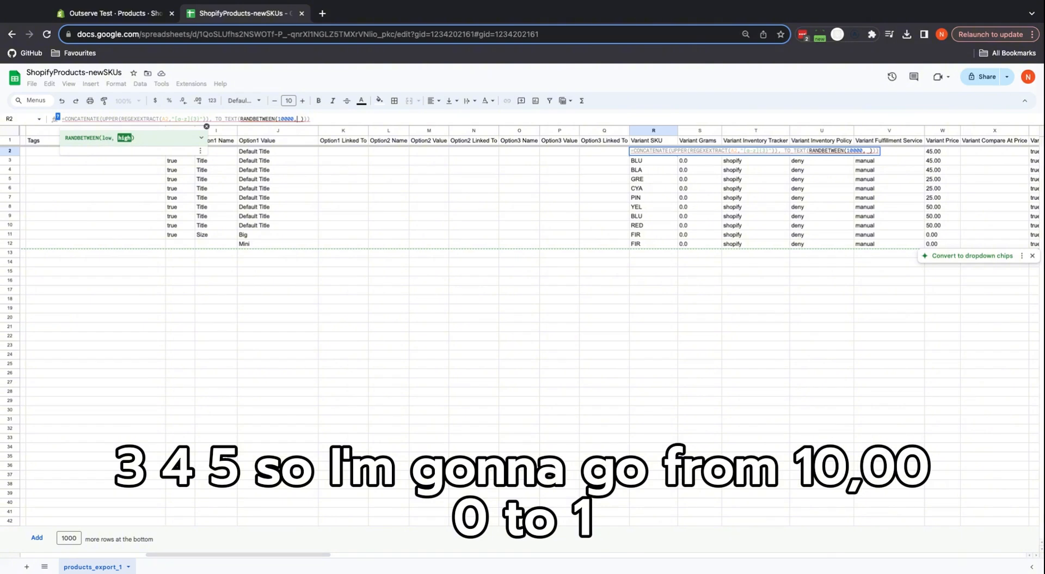
pyautogui.write('99999')
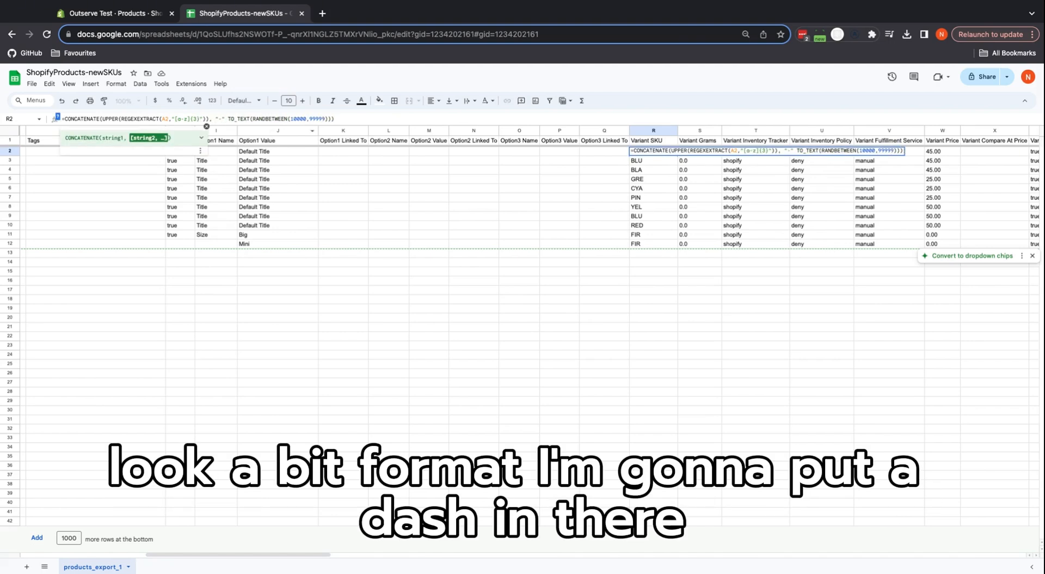
pyautogui.press('Return')
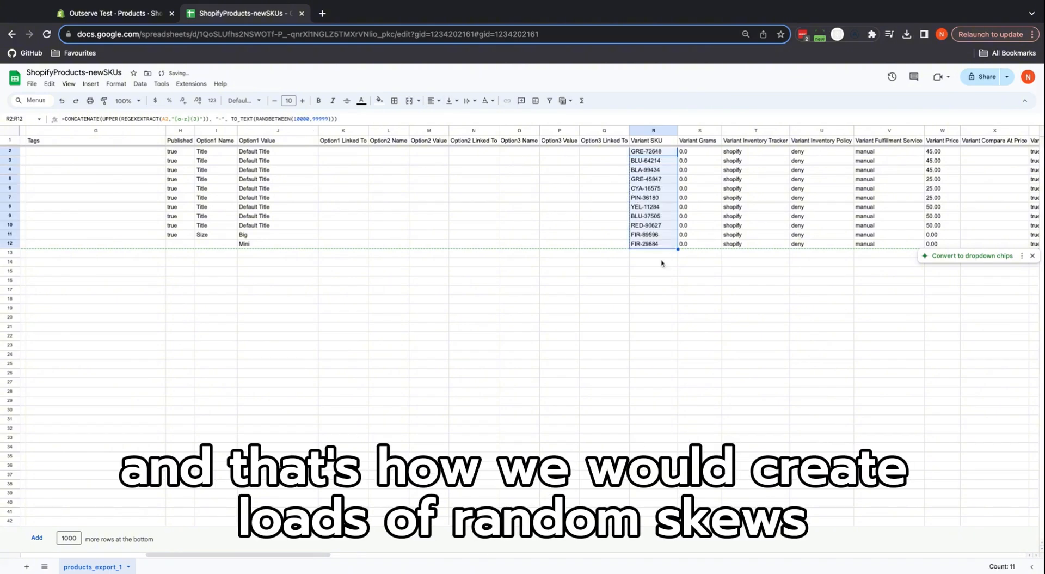
# Step: Leave column R filled with the random SKUs and return to the Shopify products page
pyautogui.click(654, 261)
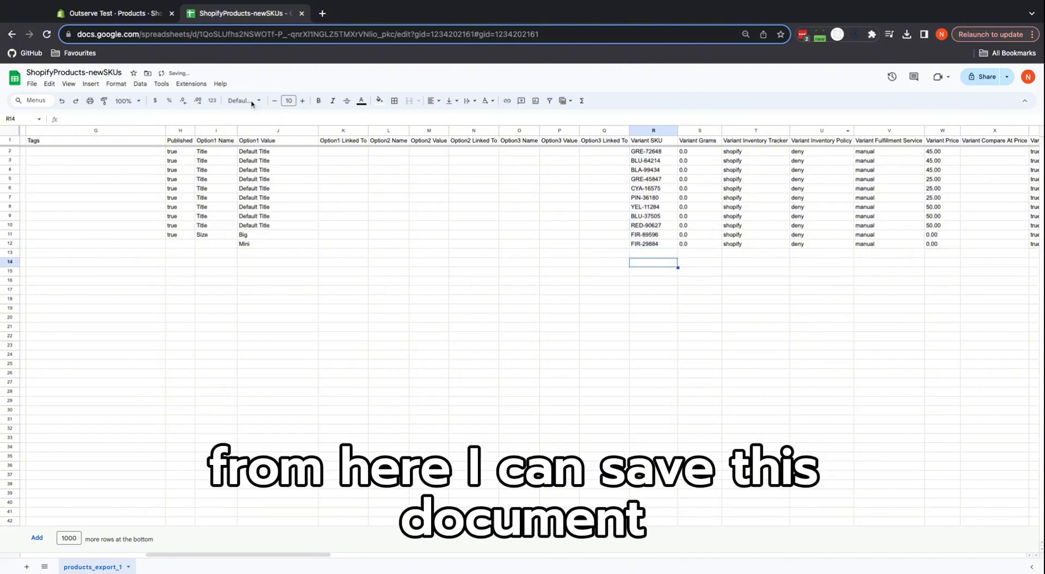
pyautogui.click(473, 234)
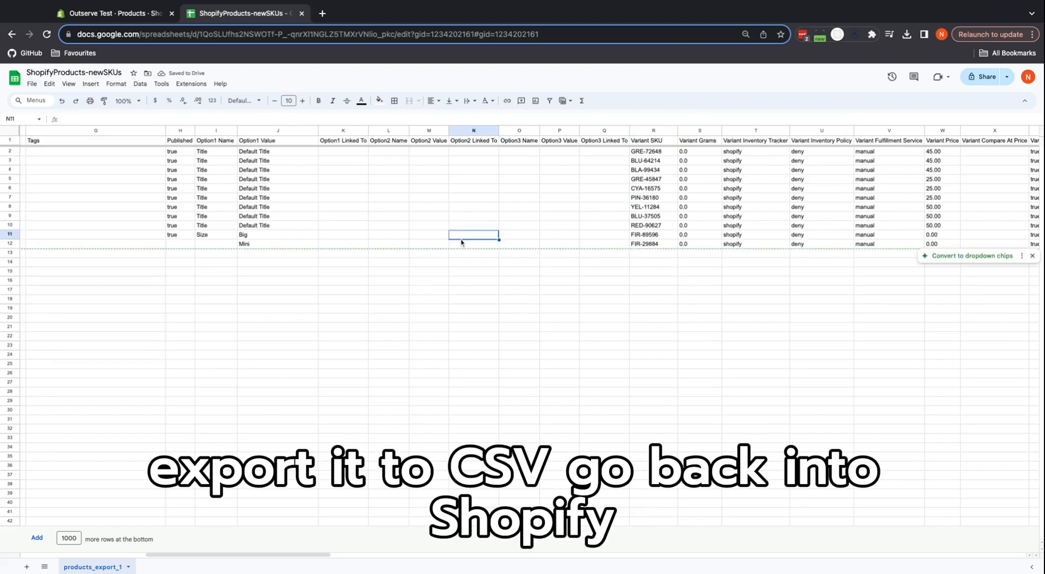
pyautogui.click(114, 13)
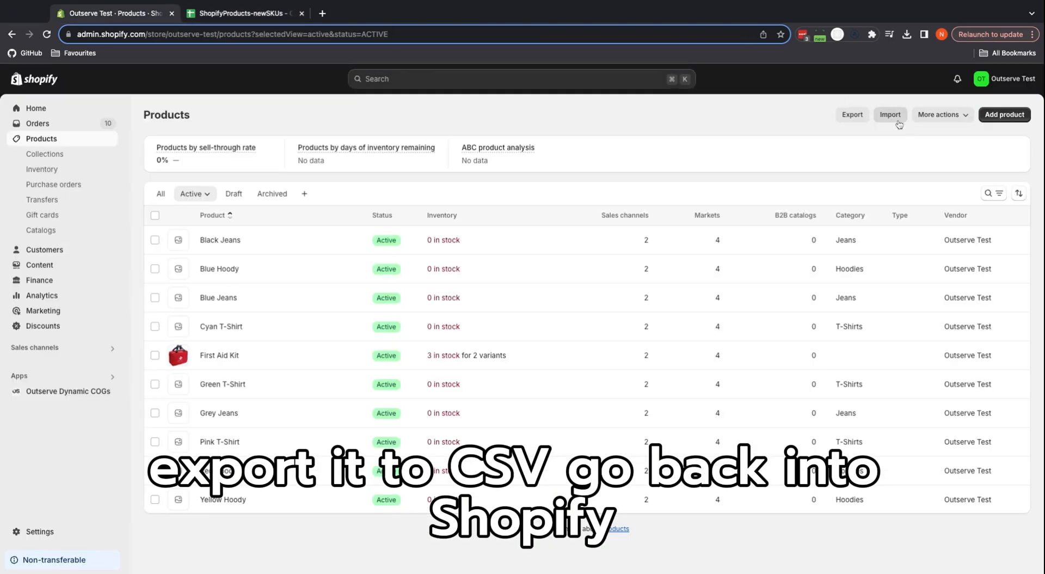
pyautogui.click(890, 115)
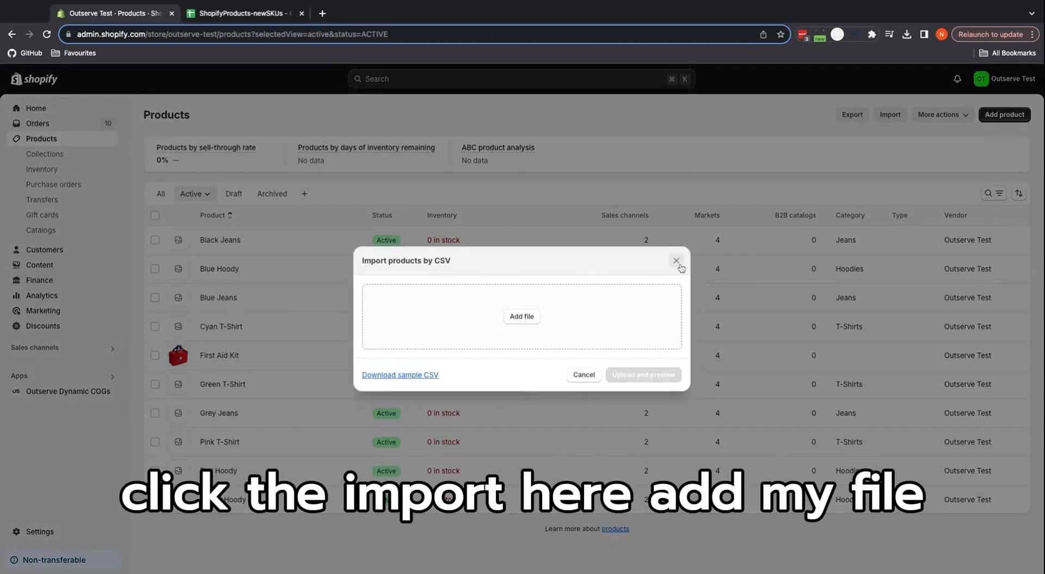
pyautogui.click(676, 260)
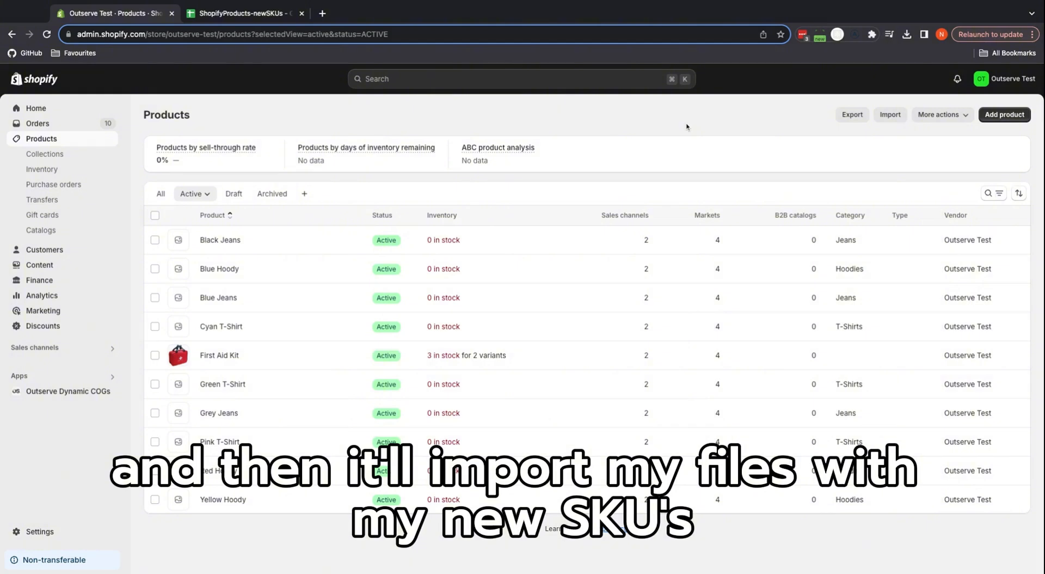